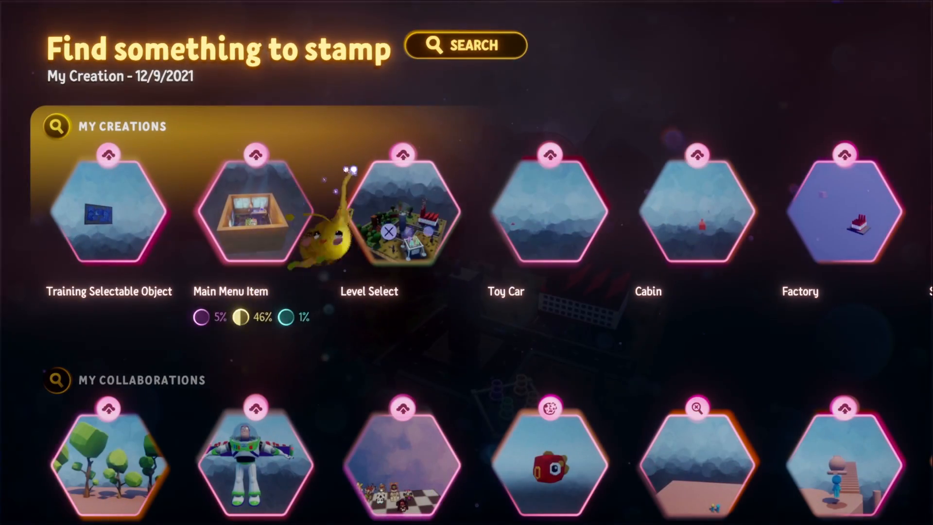
# Step: Bring up the My Creations browser from the Stamp menu
pyautogui.click(465, 46)
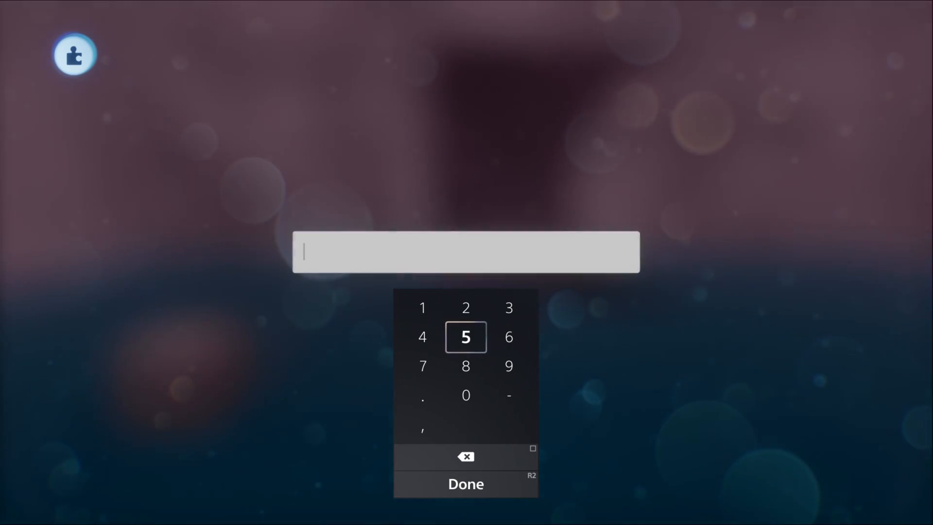
# Step: Enter a numeric value for the gadget setting with the on-screen keypad and confirm
pyautogui.click(465, 484)
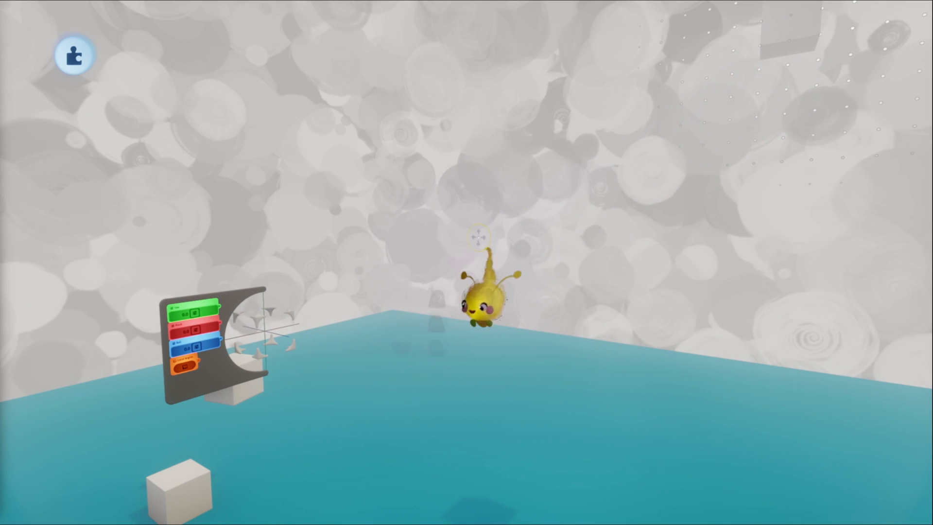
# Step: Drag the protractor gadget across the floor to sit beside the white cubes
pyautogui.moveTo(479, 291); pyautogui.dragTo(256, 362)
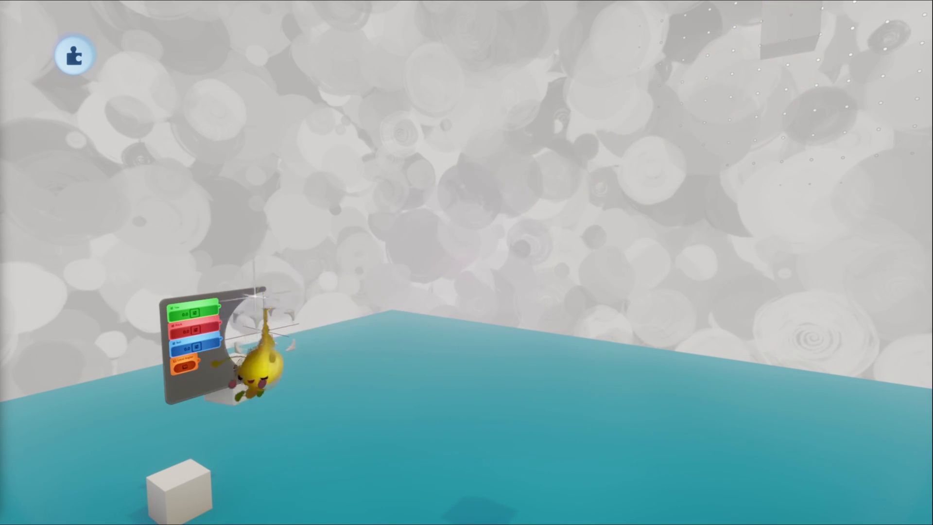